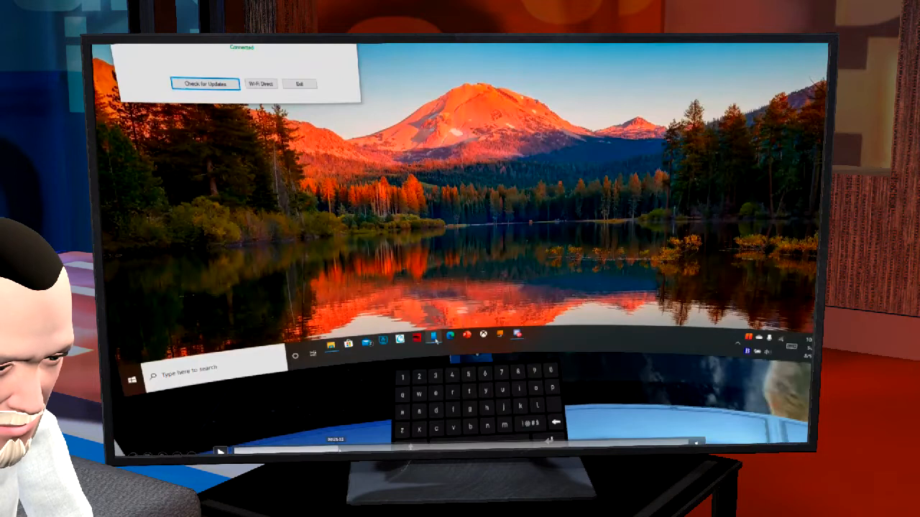
{"action": "mouse_move", "coordinate": [589, 349]}
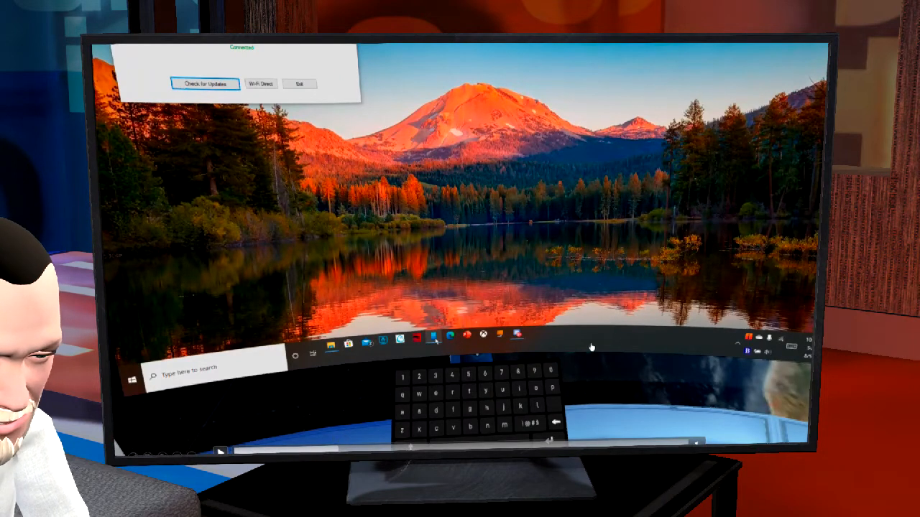
{"action": "mouse_move", "coordinate": [483, 339]}
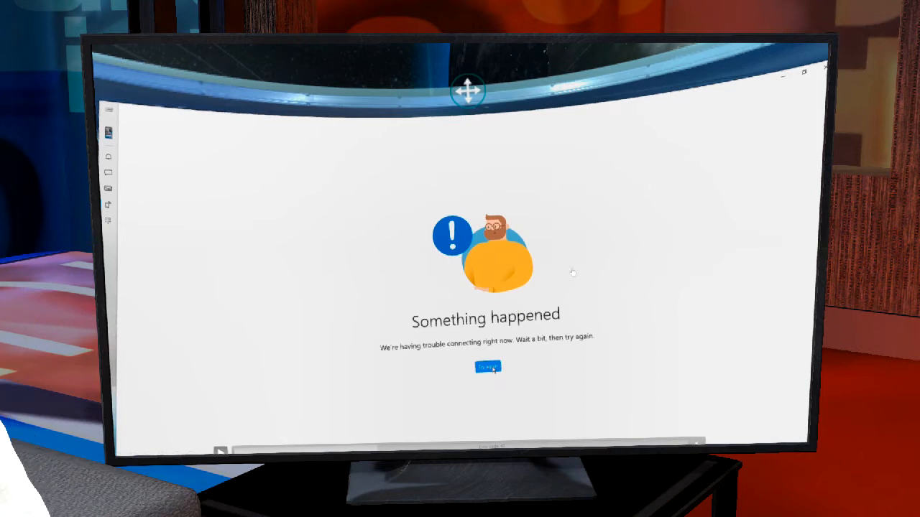
- Retry the connection so the Android phone's home screen (10:43, 76°) mirrors in Your Phone
{"action": "left_click", "coordinate": [485, 368]}
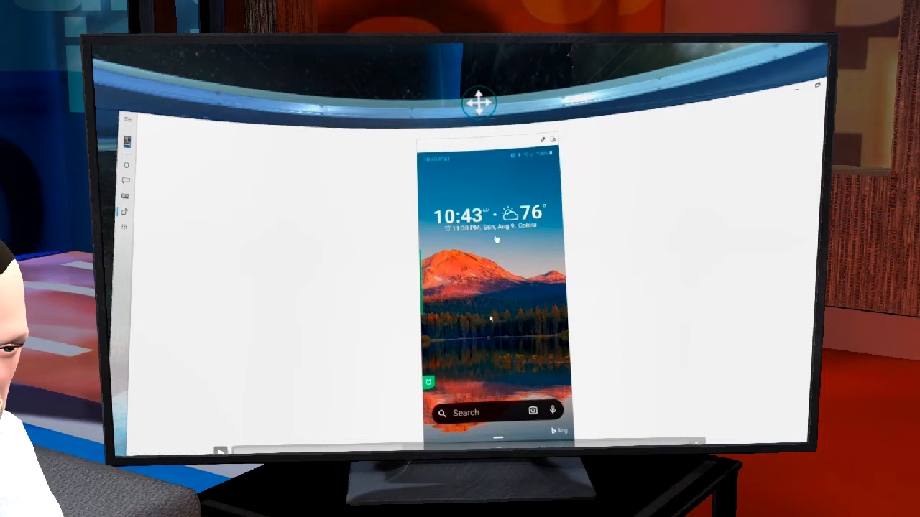
{"action": "mouse_move", "coordinate": [457, 319]}
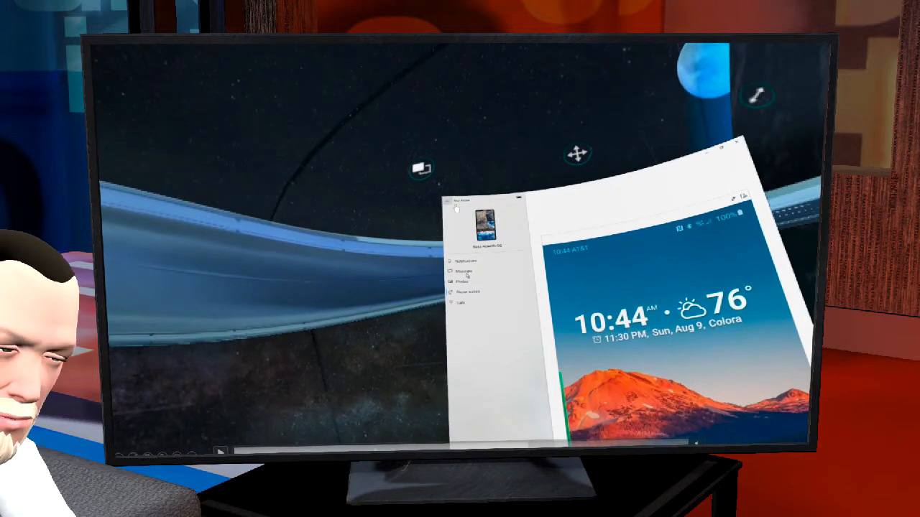
{"action": "mouse_move", "coordinate": [434, 198]}
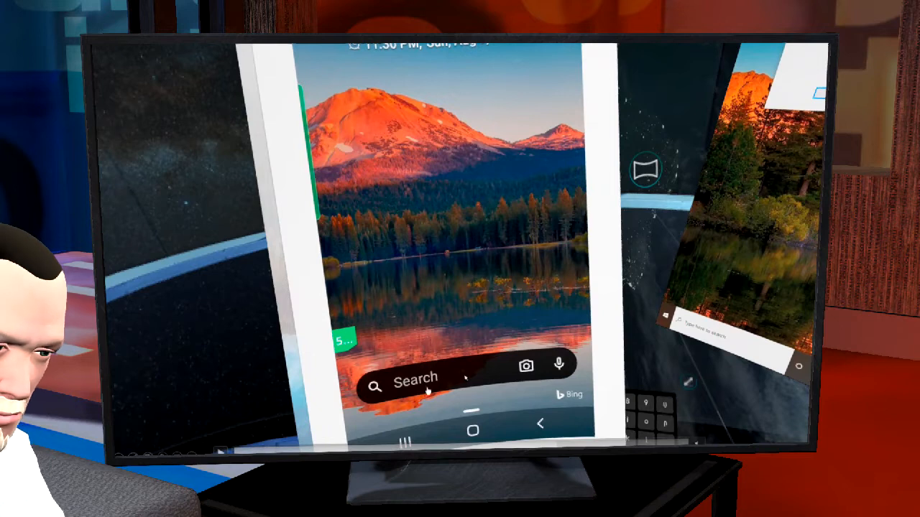
{"action": "mouse_move", "coordinate": [496, 294]}
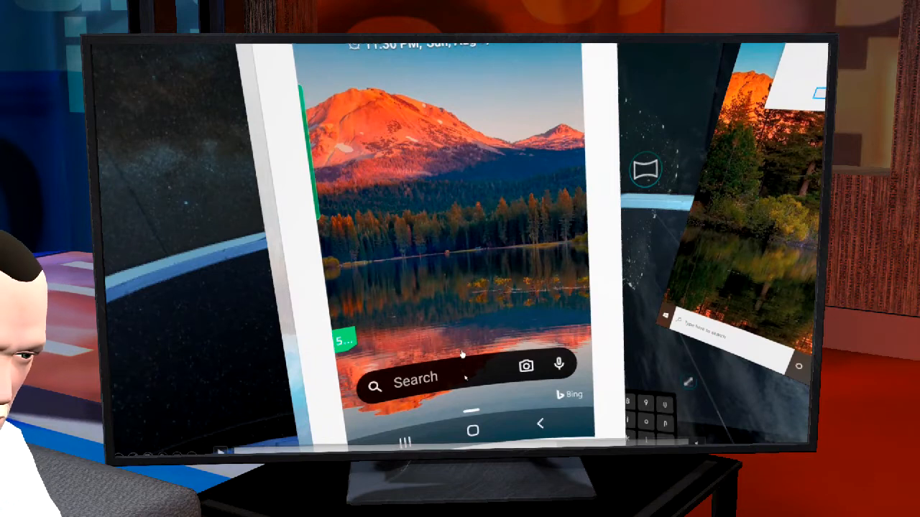
{"action": "mouse_move", "coordinate": [515, 171]}
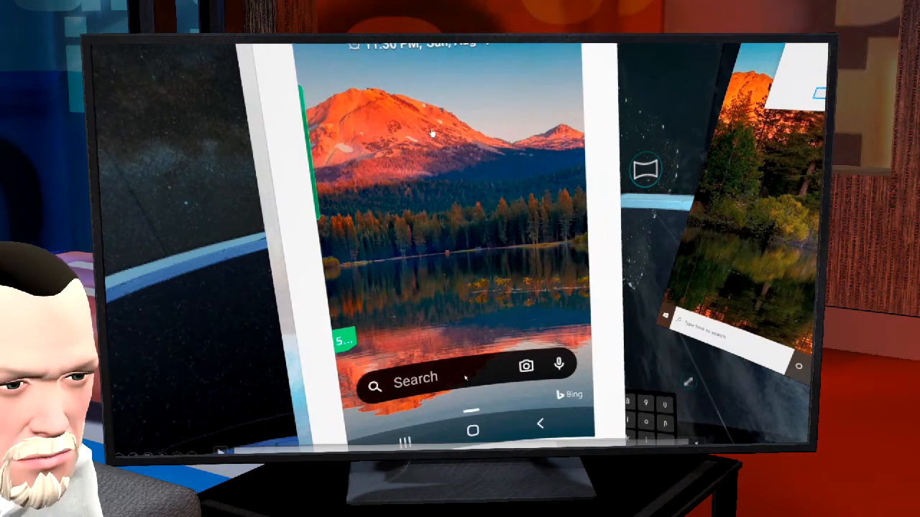
{"action": "mouse_move", "coordinate": [506, 331]}
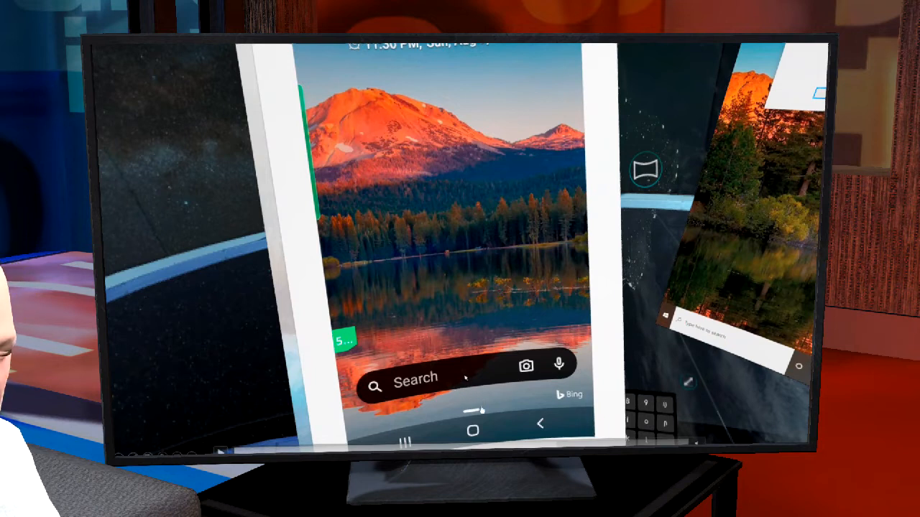
{"action": "mouse_move", "coordinate": [572, 233]}
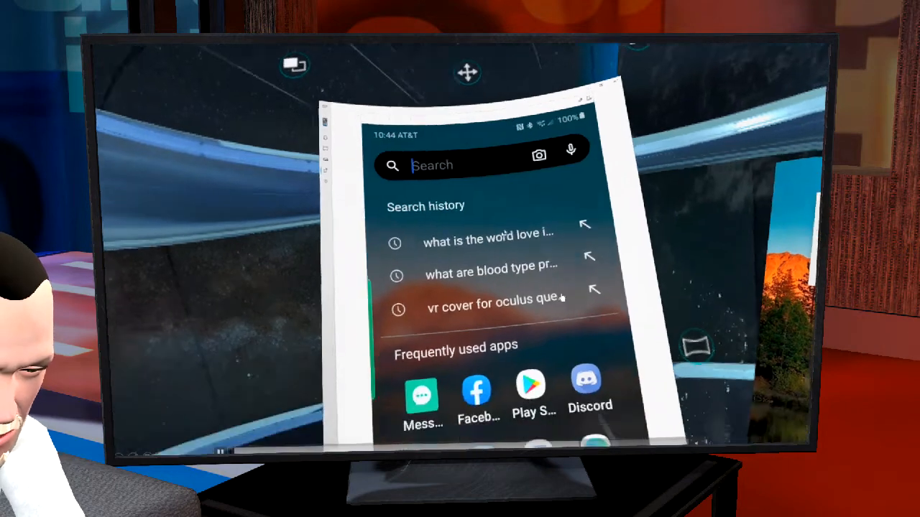
- Scroll the mirrored search panel to reveal frequently used apps like YouTube, Twitter, Outlook and Edge
{"action": "scroll", "scroll_direction": "down", "scroll_amount": 3}
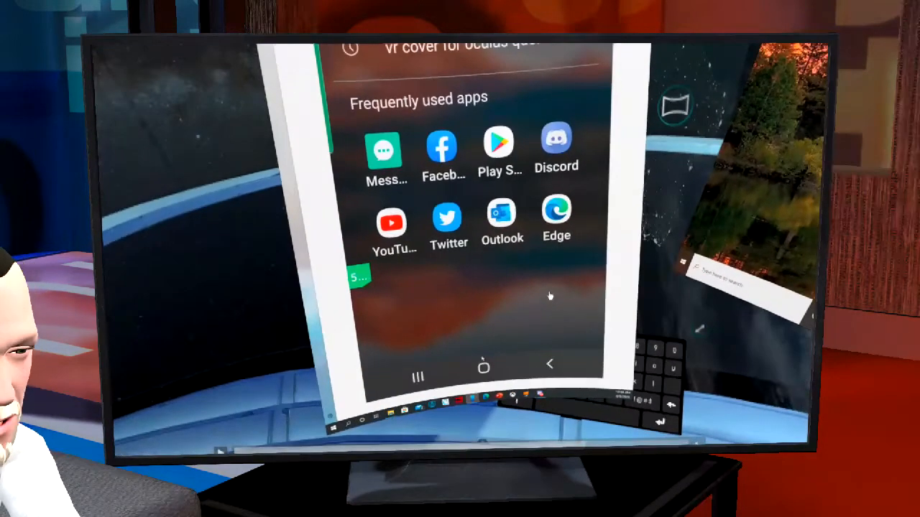
{"action": "mouse_move", "coordinate": [568, 312]}
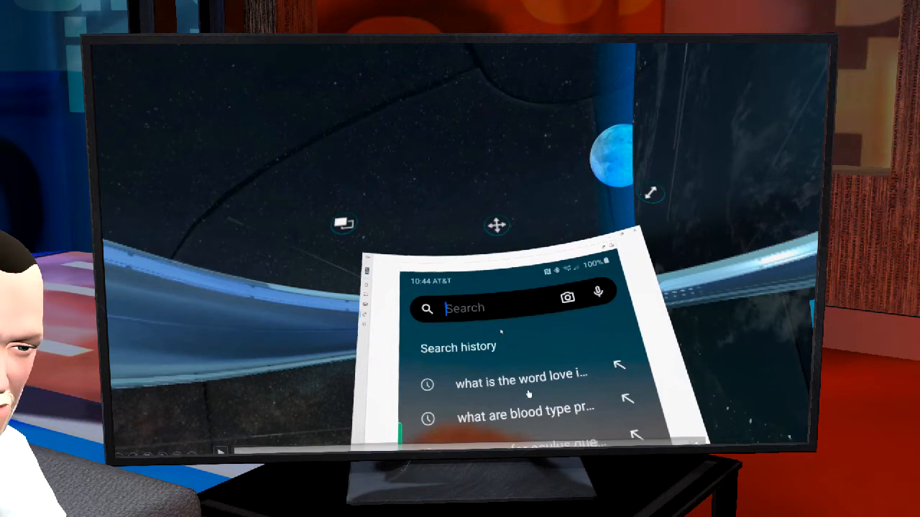
{"action": "mouse_move", "coordinate": [560, 362]}
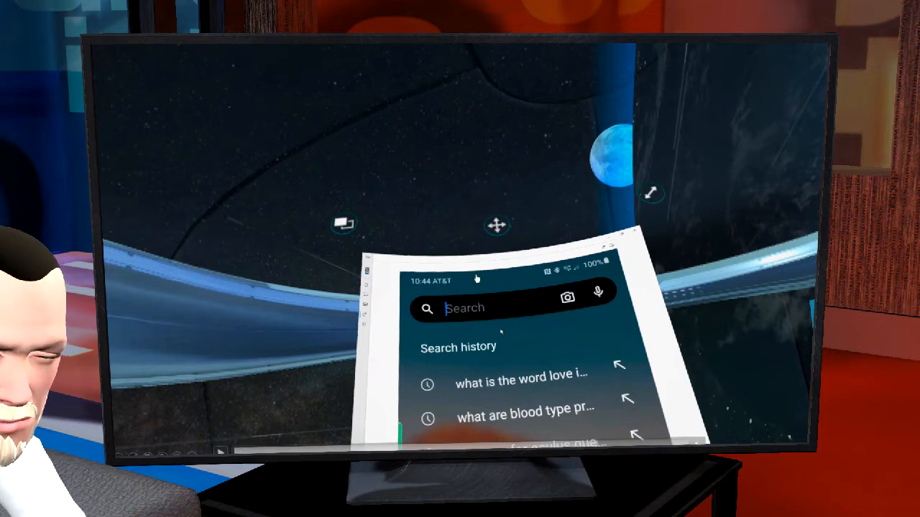
{"action": "mouse_move", "coordinate": [568, 331]}
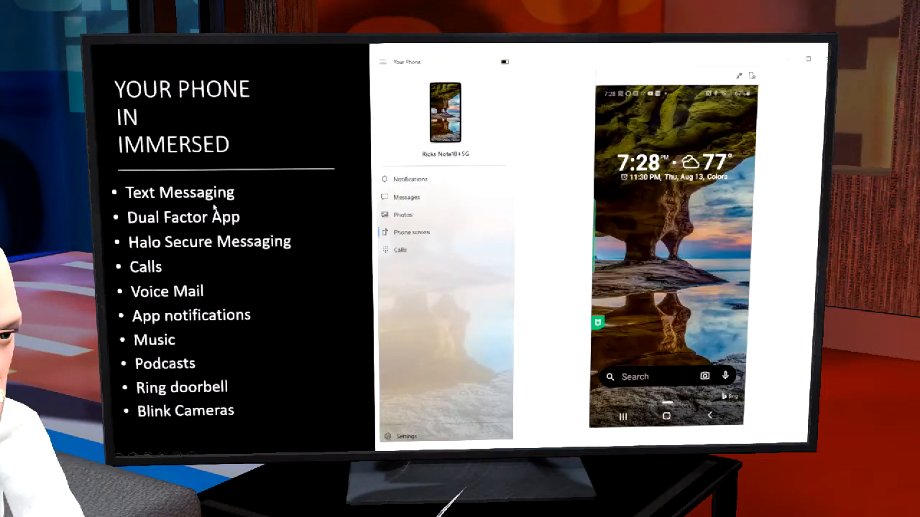
{"action": "mouse_move", "coordinate": [291, 296]}
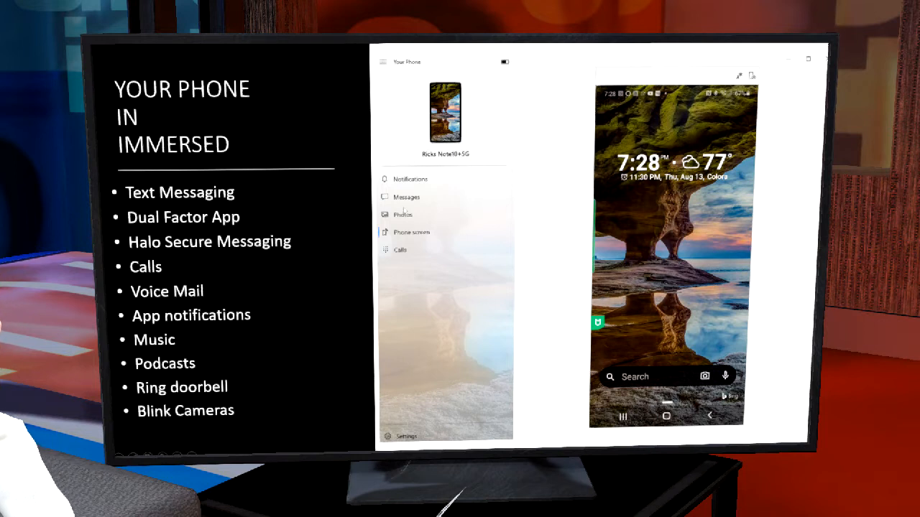
{"action": "mouse_move", "coordinate": [284, 74]}
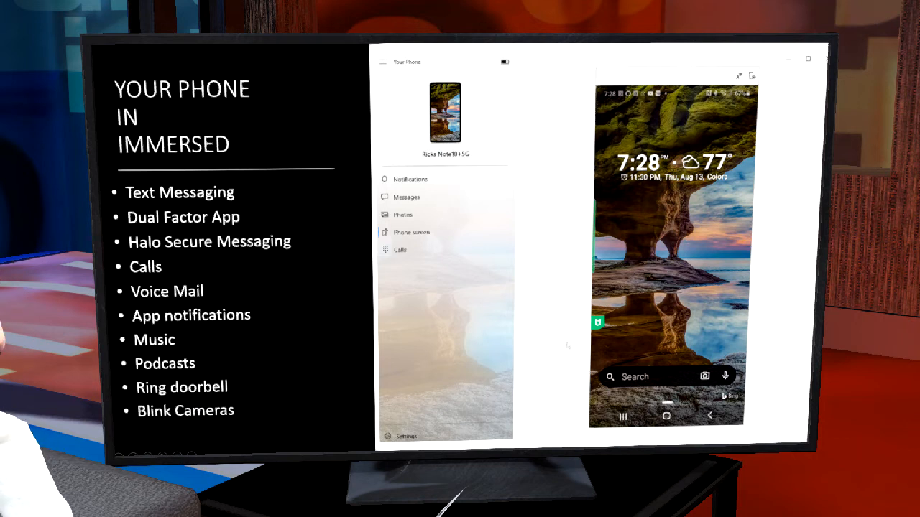
{"action": "mouse_move", "coordinate": [331, 246]}
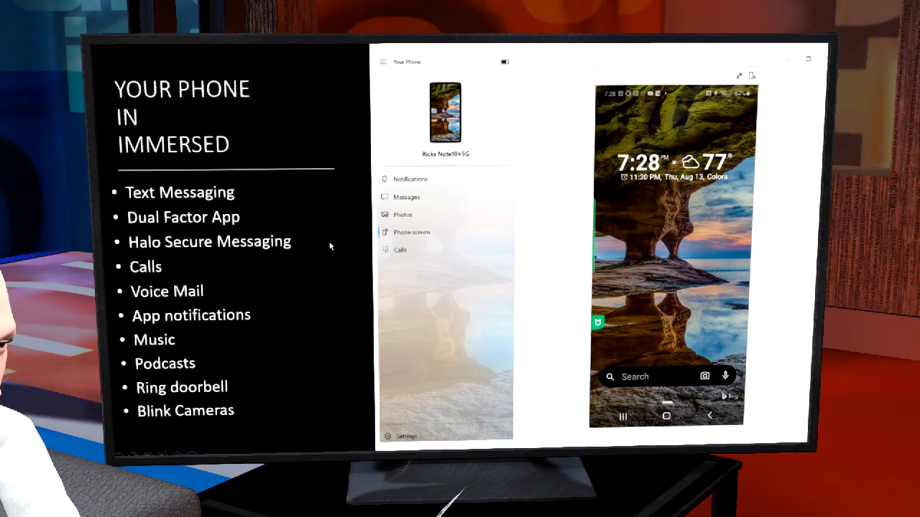
{"action": "mouse_move", "coordinate": [237, 181]}
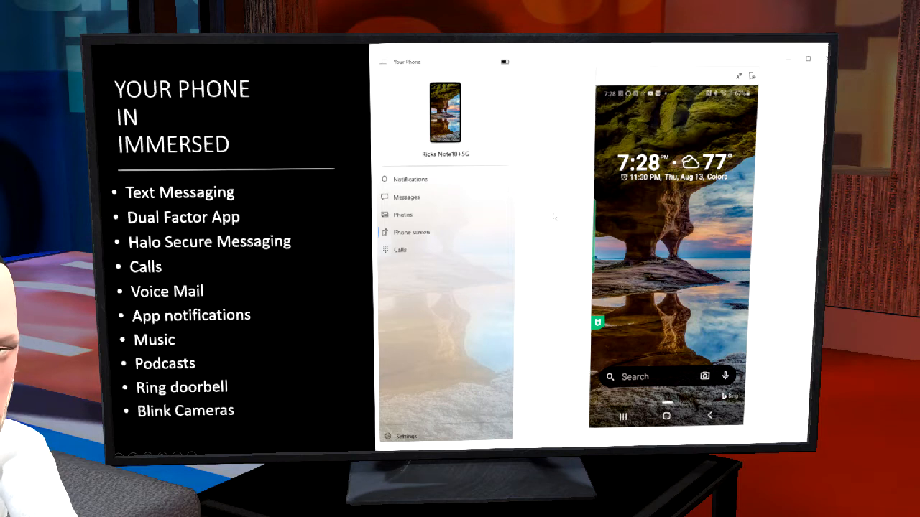
{"action": "mouse_move", "coordinate": [342, 274]}
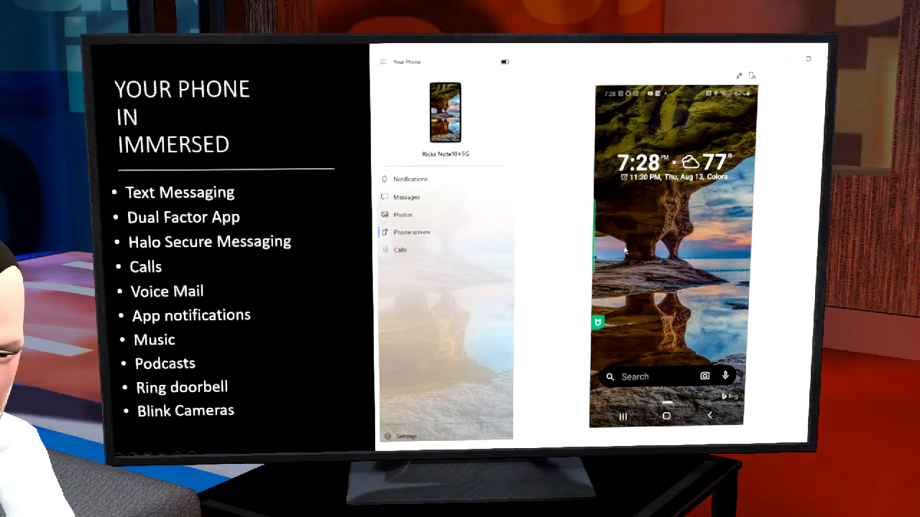
{"action": "mouse_move", "coordinate": [667, 243]}
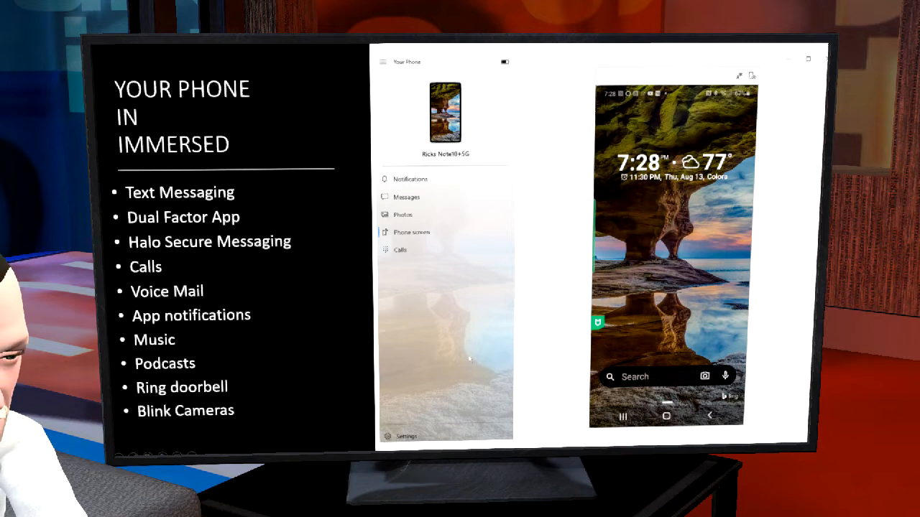
{"action": "mouse_move", "coordinate": [237, 323]}
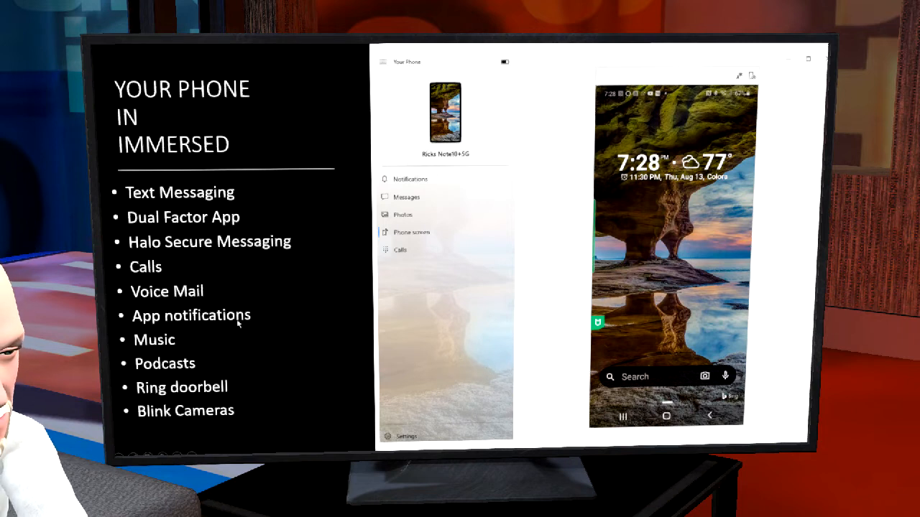
{"action": "mouse_move", "coordinate": [301, 242]}
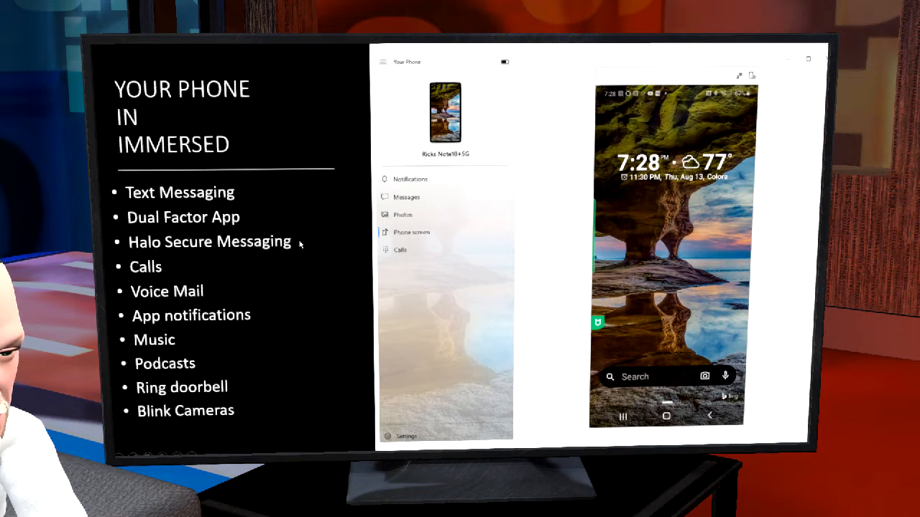
{"action": "mouse_move", "coordinate": [274, 303]}
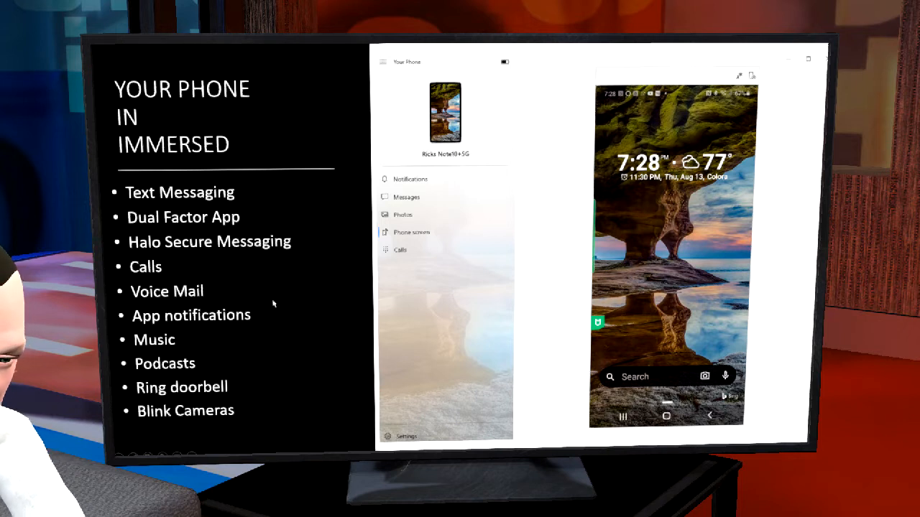
{"action": "mouse_move", "coordinate": [336, 334]}
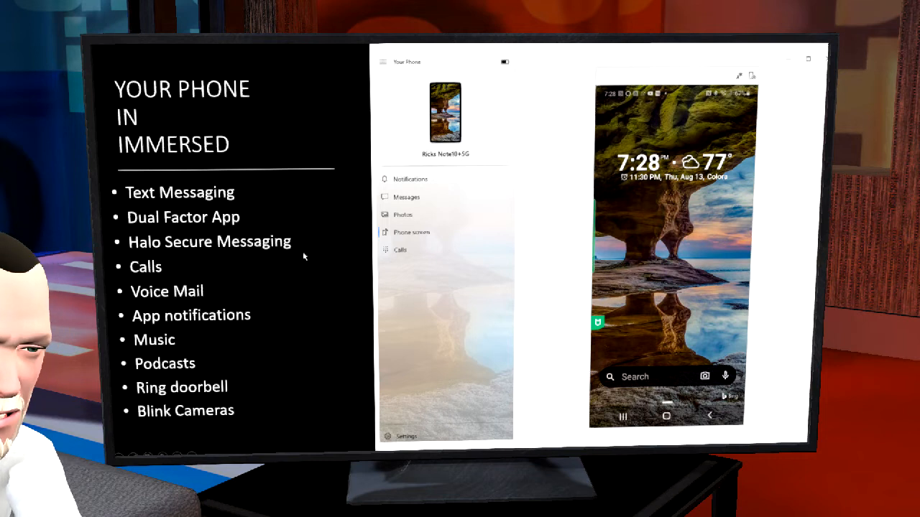
{"action": "mouse_move", "coordinate": [301, 256]}
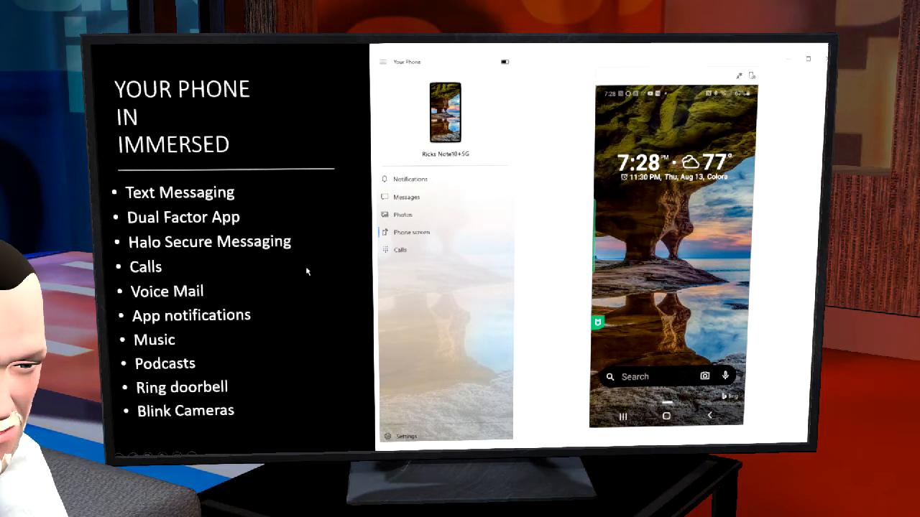
{"action": "mouse_move", "coordinate": [228, 253]}
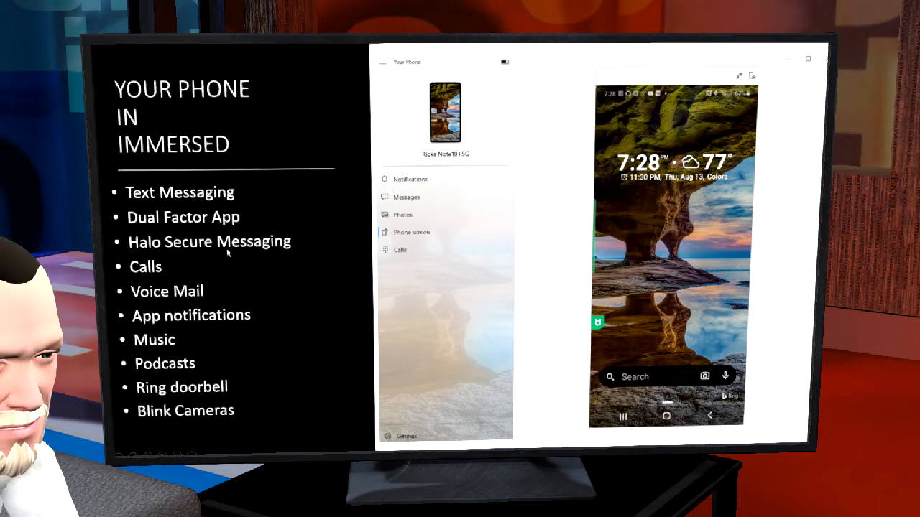
{"action": "mouse_move", "coordinate": [701, 253]}
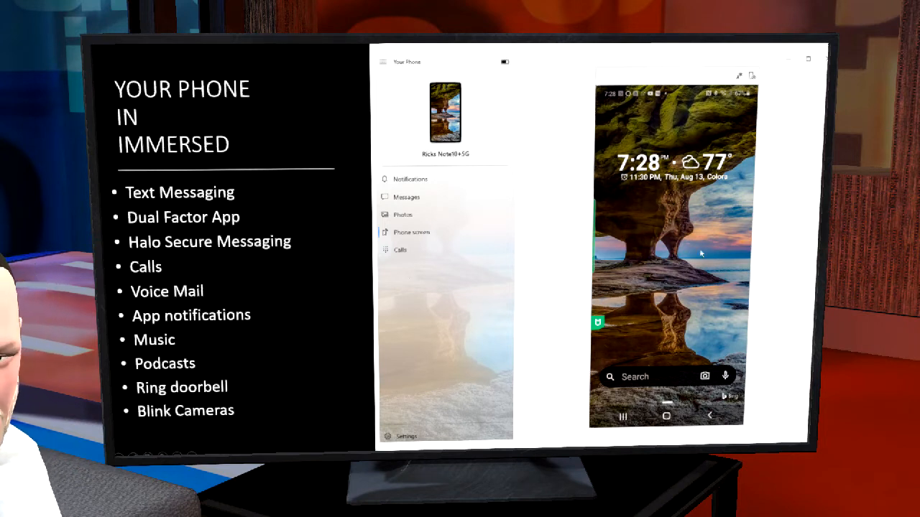
{"action": "mouse_move", "coordinate": [304, 296]}
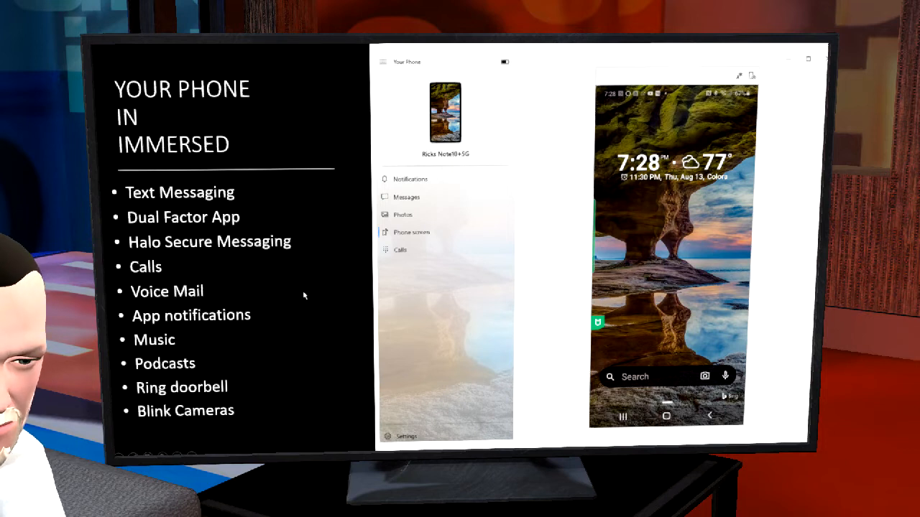
{"action": "mouse_move", "coordinate": [315, 271]}
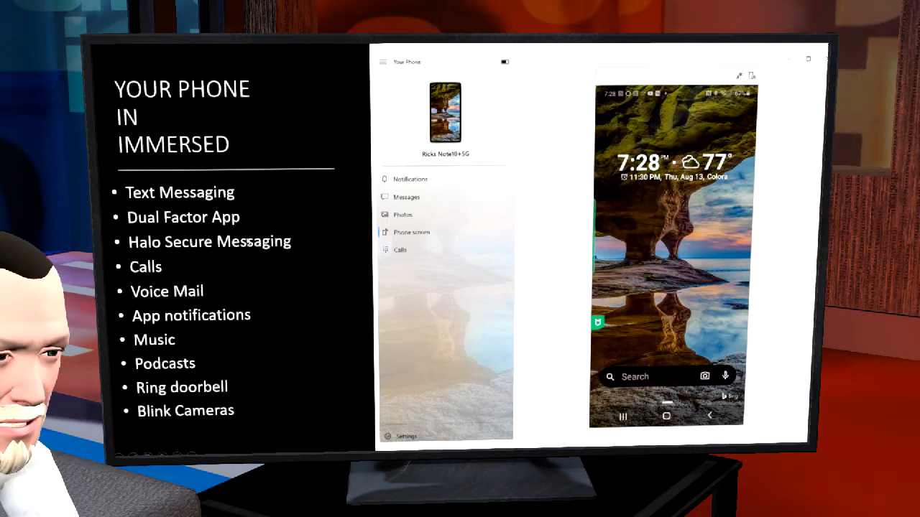
{"action": "mouse_move", "coordinate": [354, 278]}
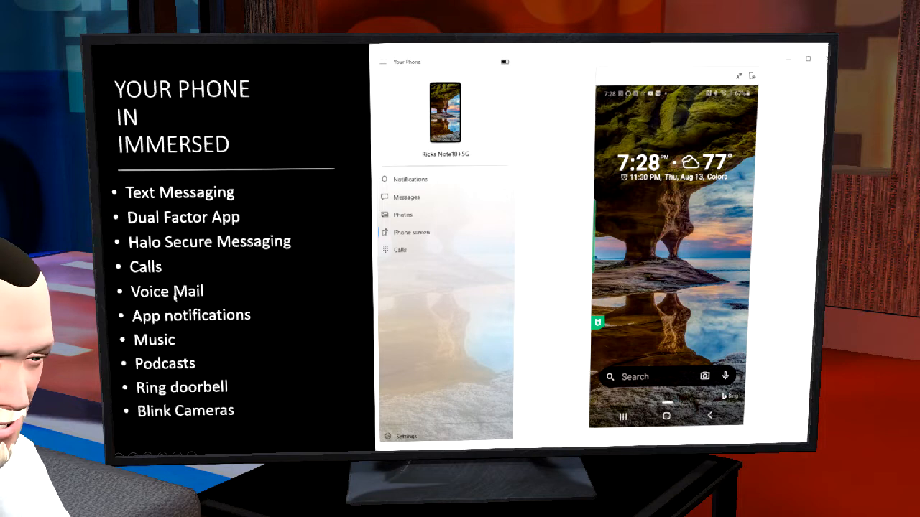
{"action": "mouse_move", "coordinate": [242, 280]}
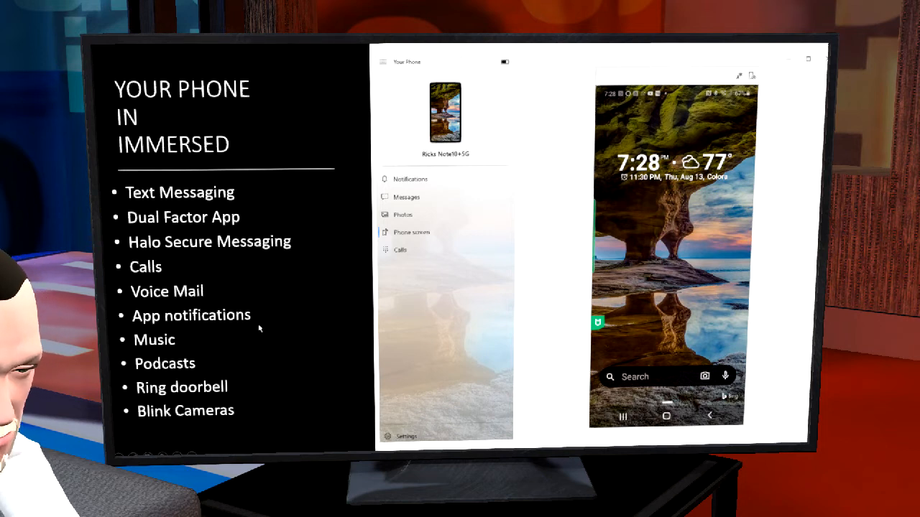
{"action": "mouse_move", "coordinate": [247, 297]}
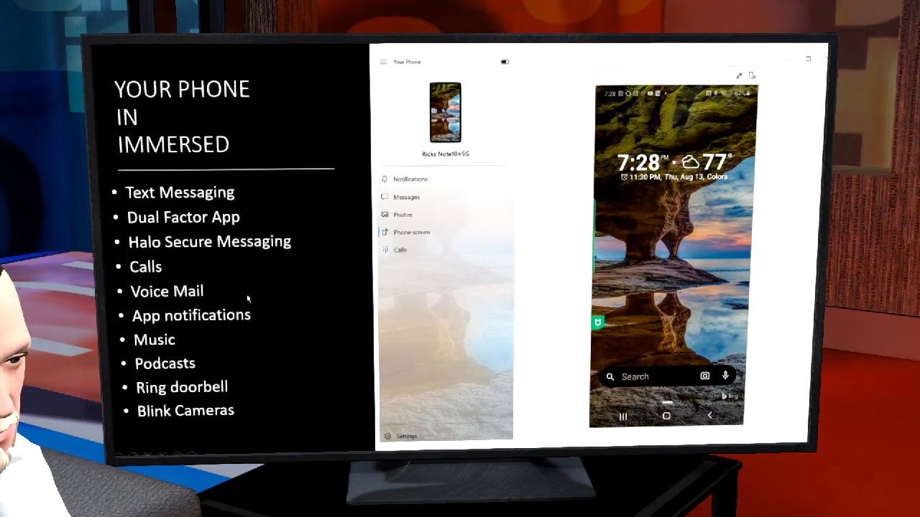
{"action": "mouse_move", "coordinate": [243, 259]}
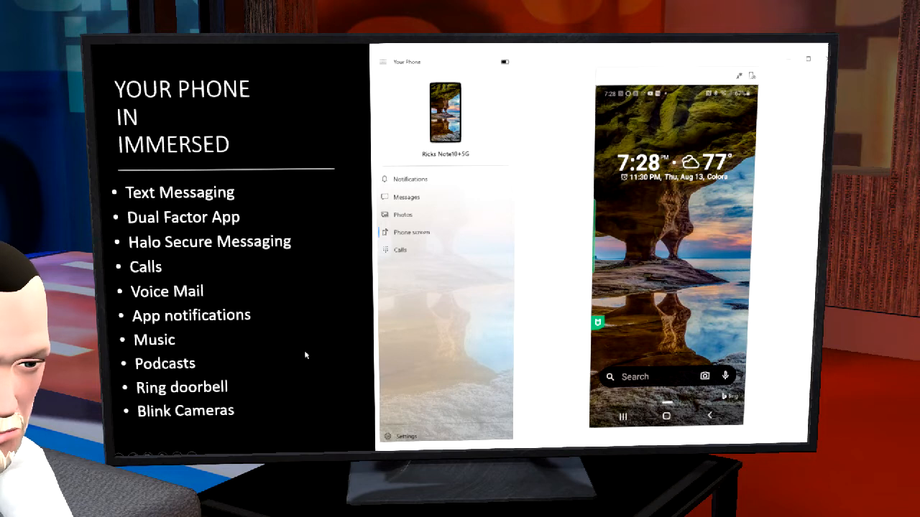
{"action": "mouse_move", "coordinate": [179, 302]}
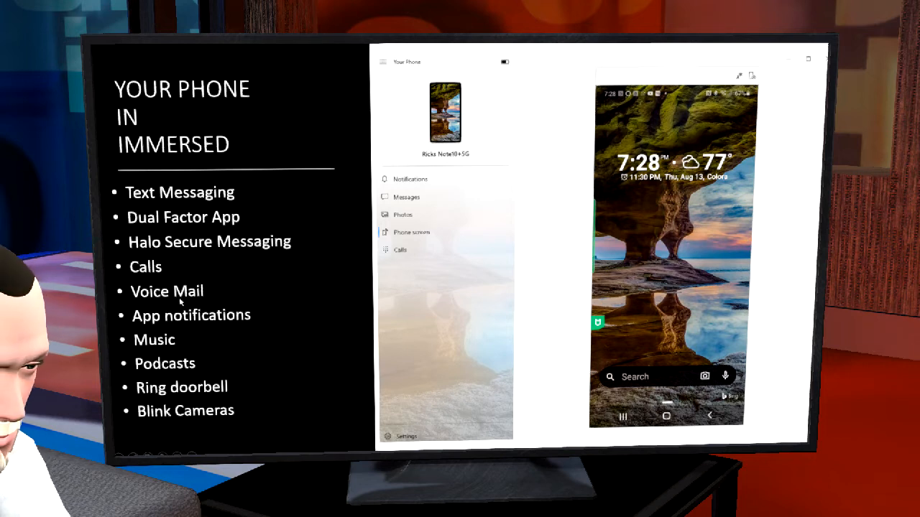
{"action": "mouse_move", "coordinate": [265, 380]}
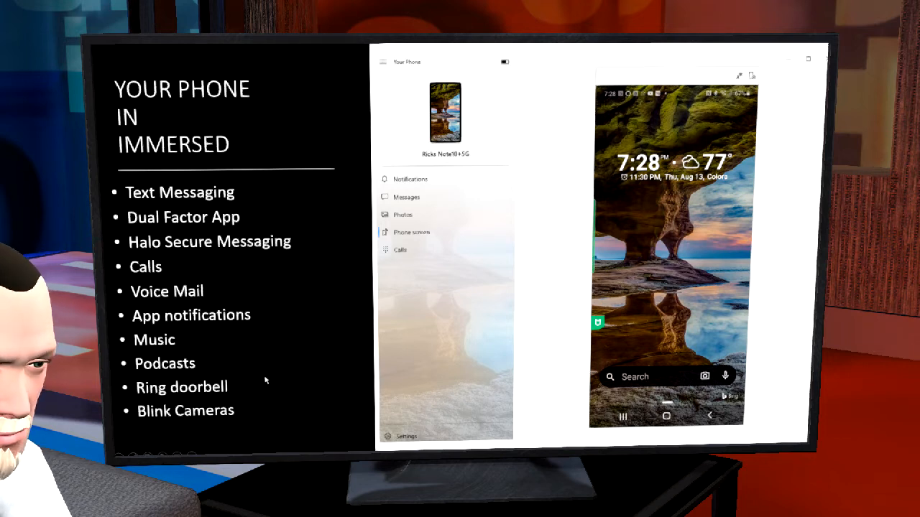
{"action": "mouse_move", "coordinate": [219, 338]}
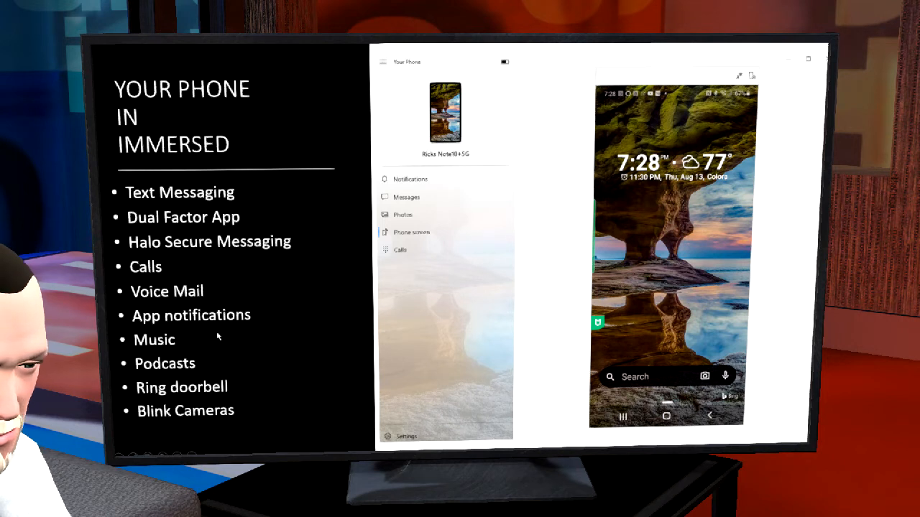
{"action": "mouse_move", "coordinate": [265, 322]}
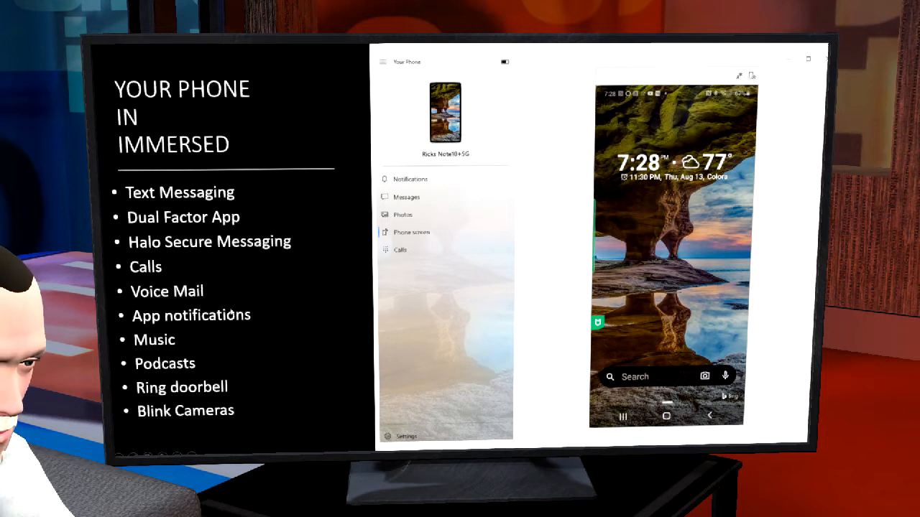
{"action": "mouse_move", "coordinate": [221, 363]}
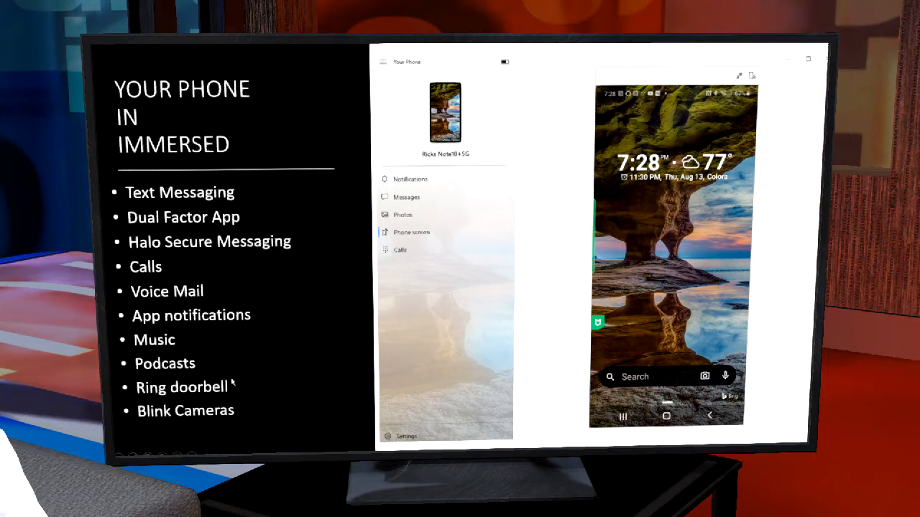
{"action": "mouse_move", "coordinate": [285, 362]}
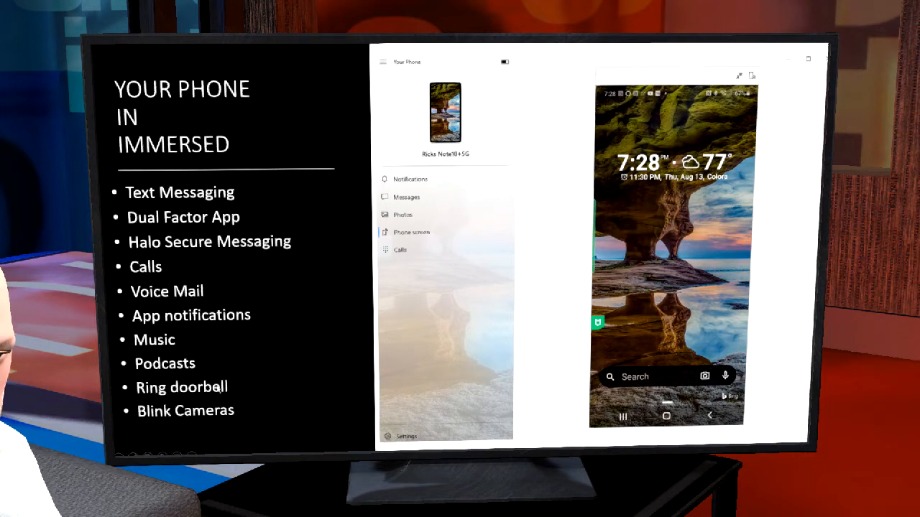
{"action": "mouse_move", "coordinate": [627, 280]}
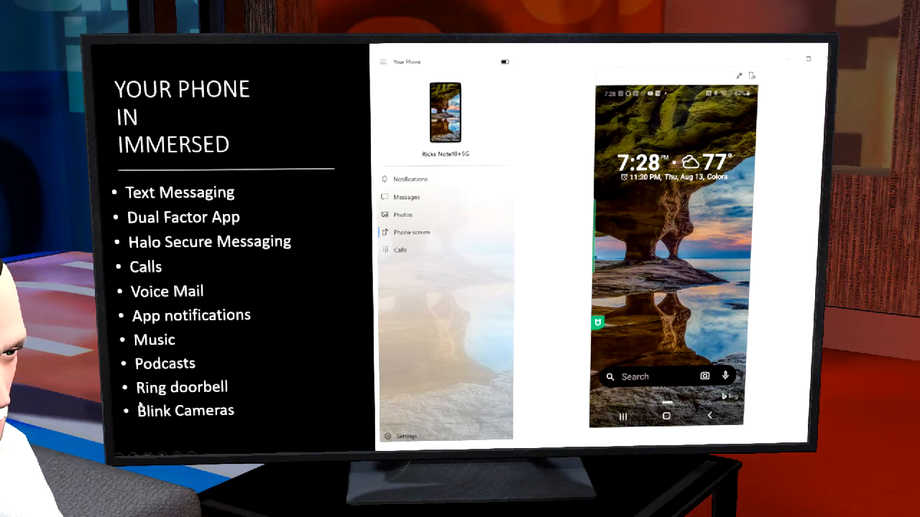
{"action": "mouse_move", "coordinate": [253, 408]}
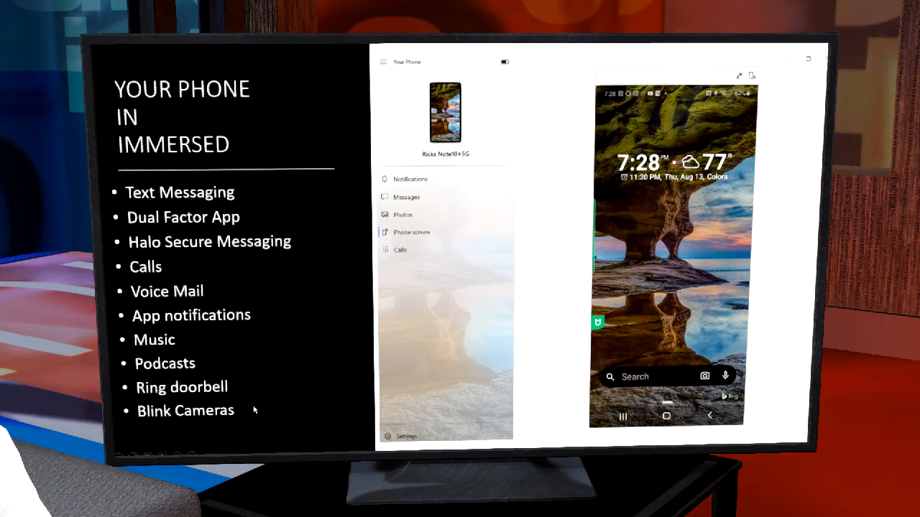
{"action": "mouse_move", "coordinate": [385, 357]}
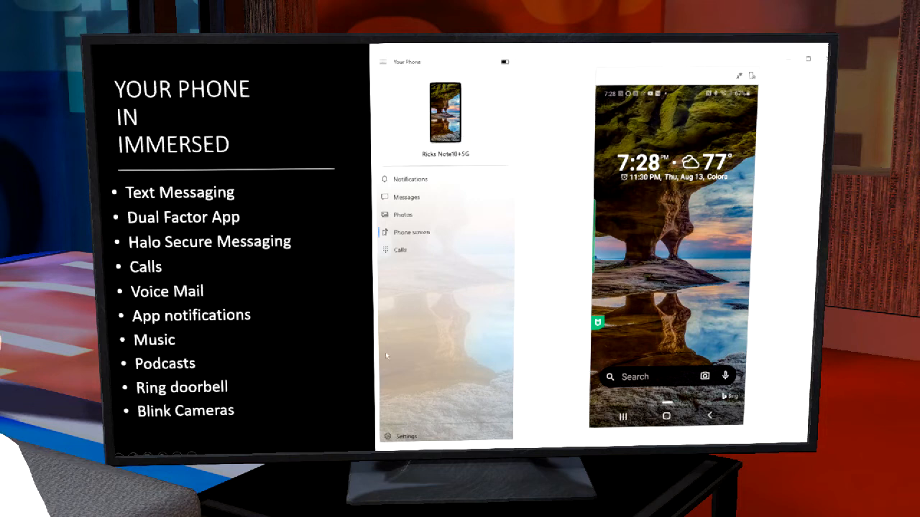
{"action": "mouse_move", "coordinate": [670, 235]}
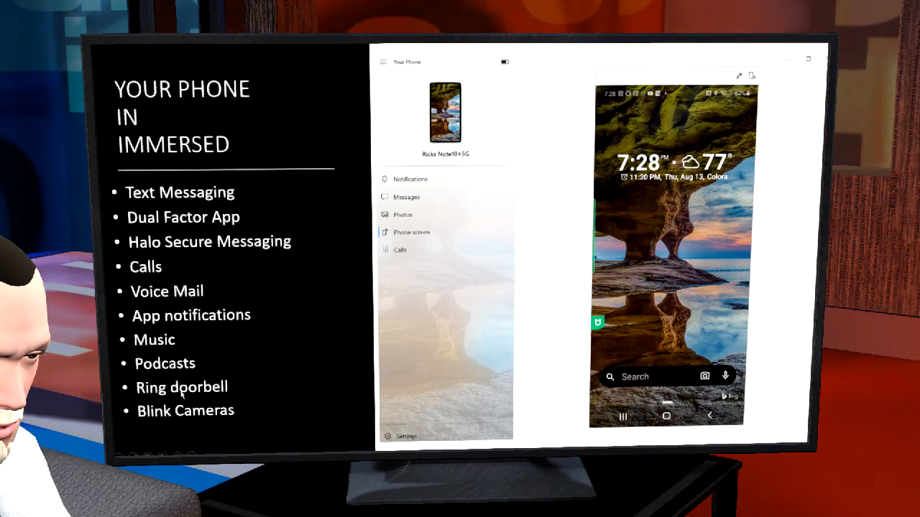
{"action": "mouse_move", "coordinate": [262, 385]}
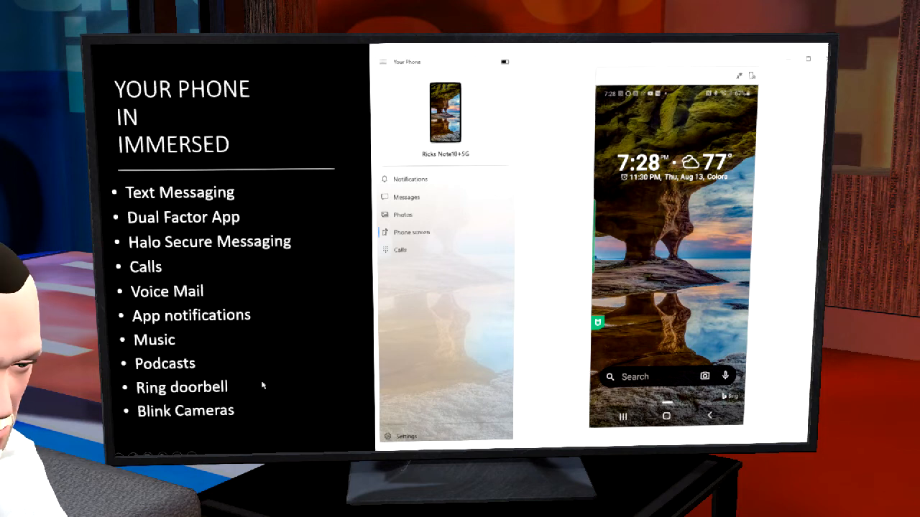
{"action": "mouse_move", "coordinate": [272, 420]}
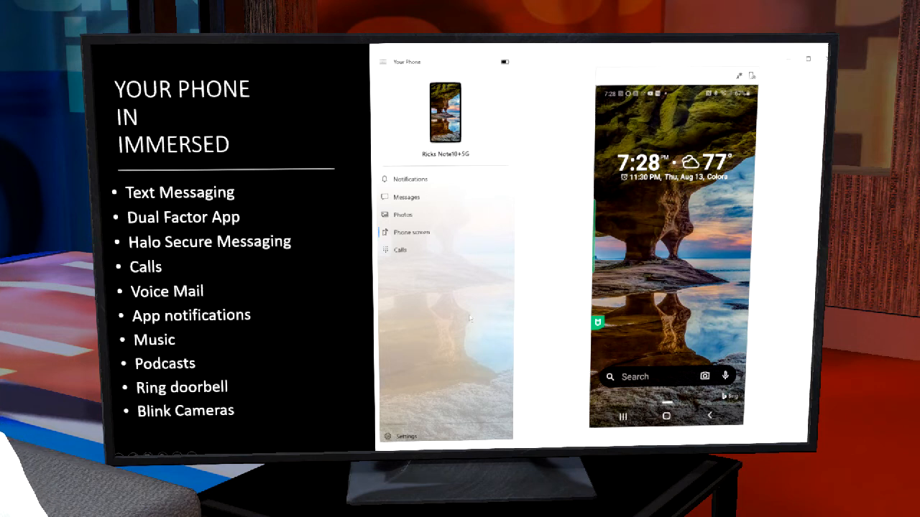
{"action": "mouse_move", "coordinate": [295, 348]}
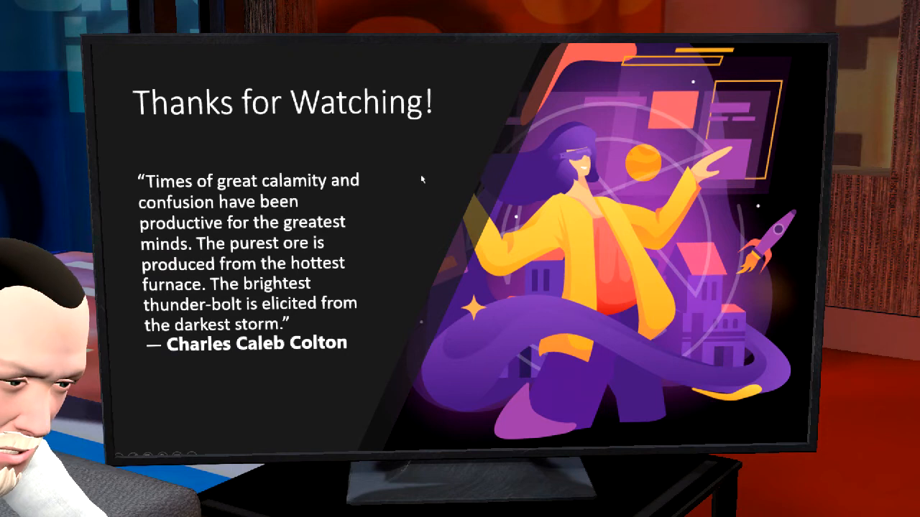
{"action": "mouse_move", "coordinate": [483, 421]}
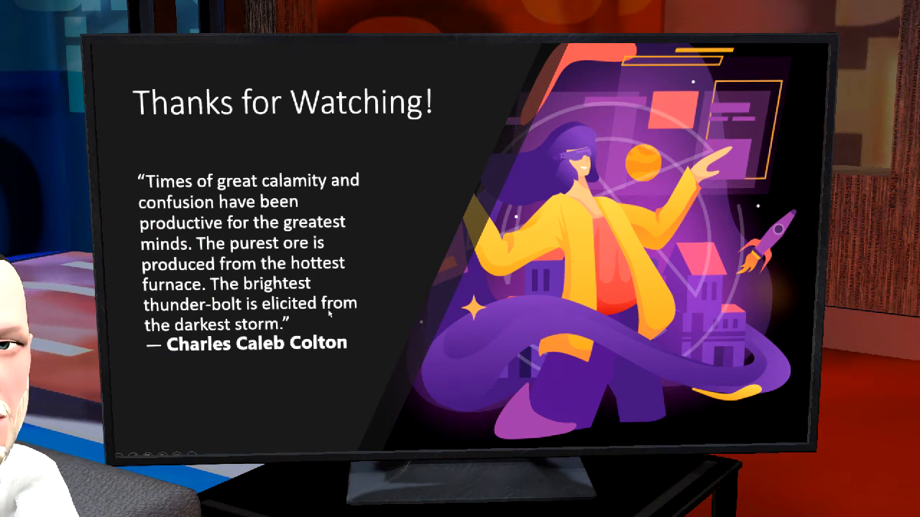
{"action": "mouse_move", "coordinate": [525, 420]}
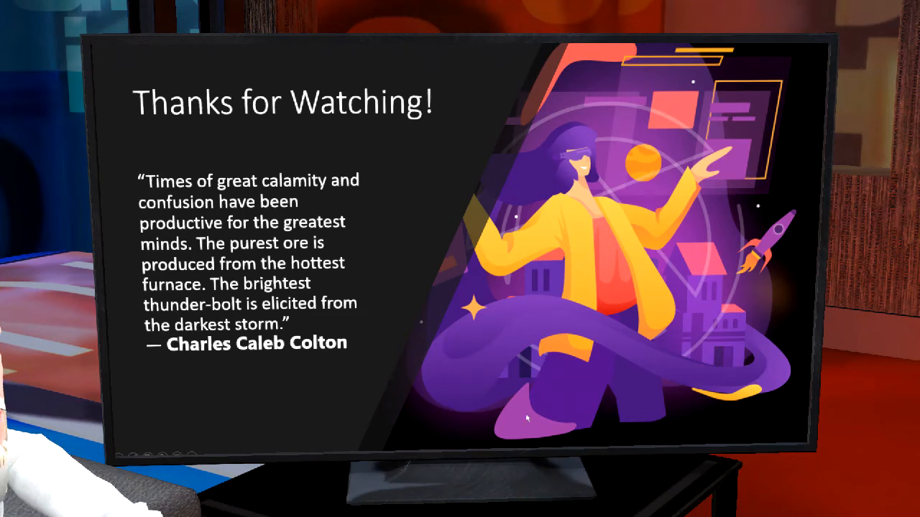
{"action": "mouse_move", "coordinate": [287, 64]}
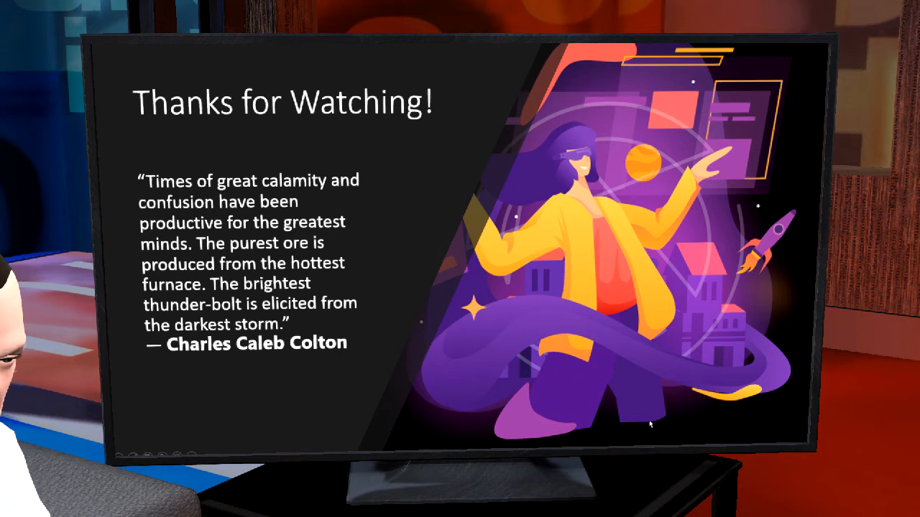
{"action": "mouse_move", "coordinate": [575, 309]}
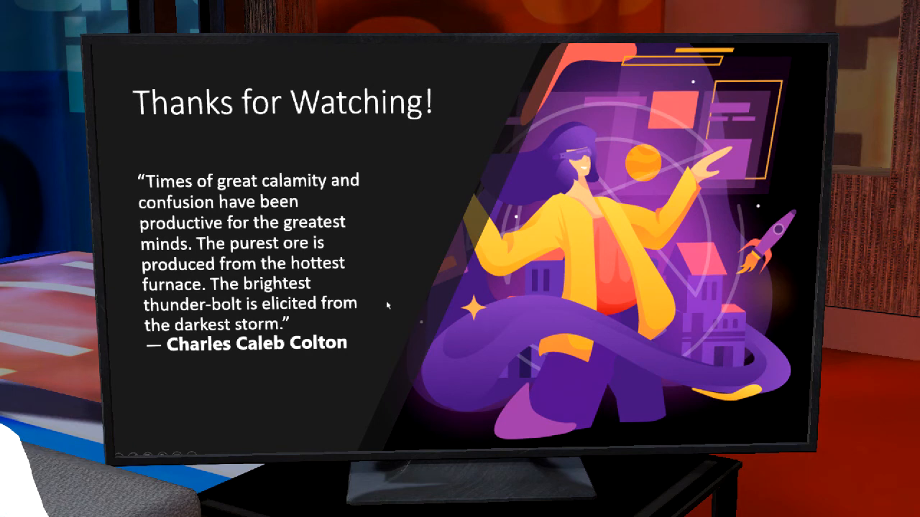
{"action": "mouse_move", "coordinate": [449, 353]}
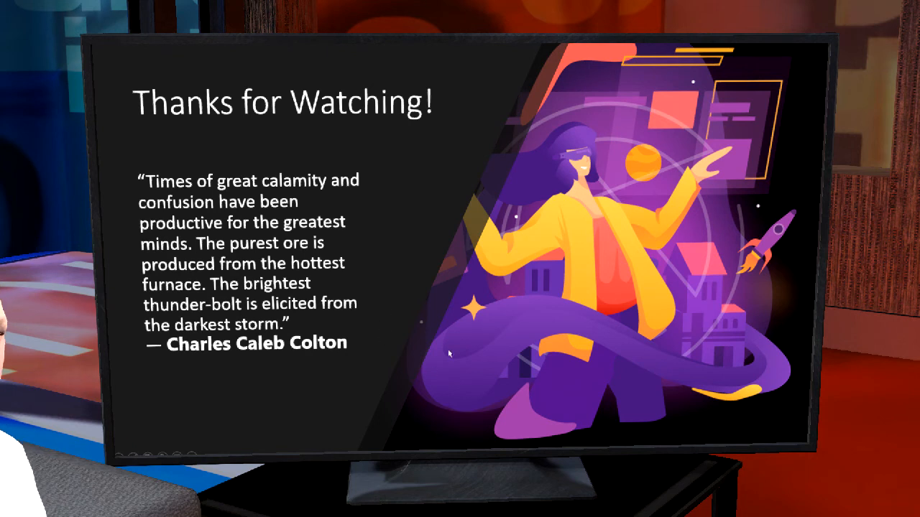